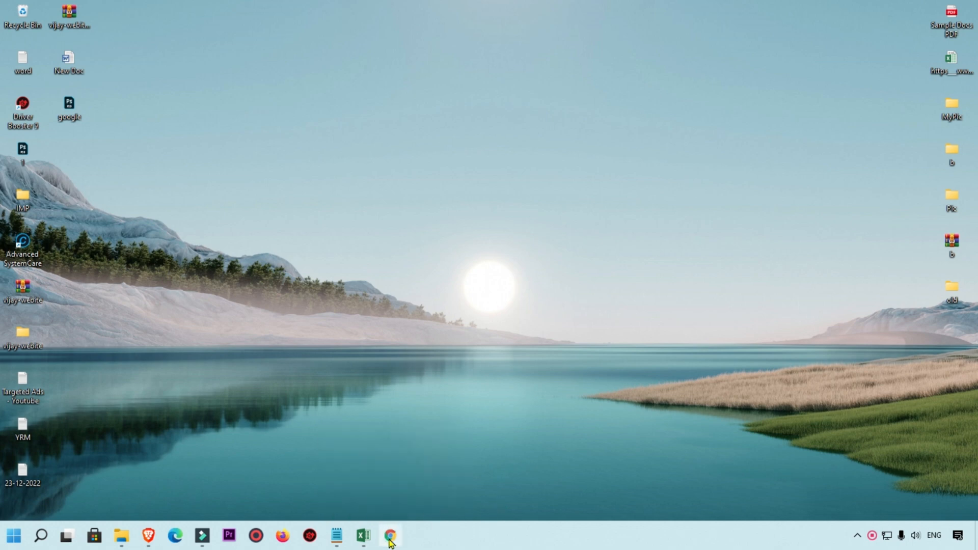
Step: Reach the Google Docs home page in Chrome via a web search for 'google docs'
left_click(389, 546)
type("goog")
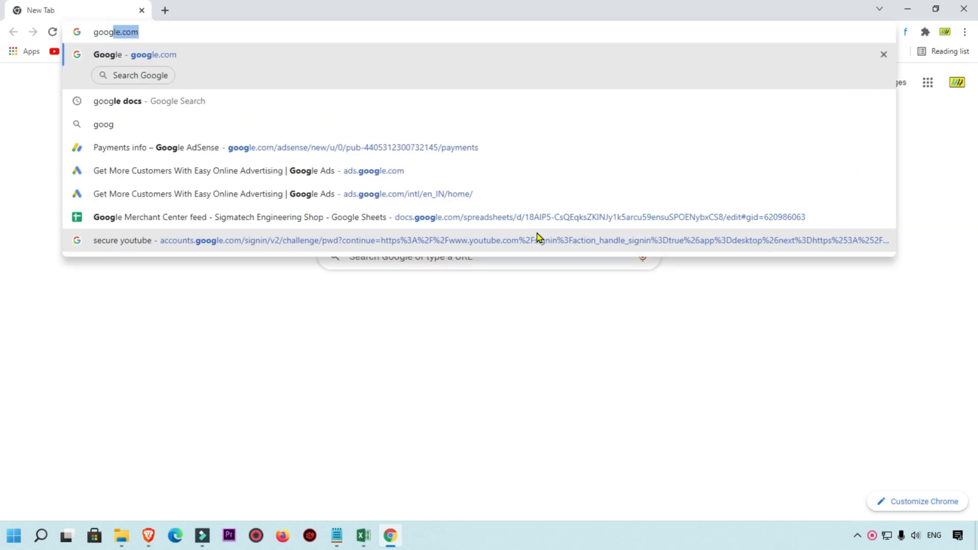
left_click(117, 101)
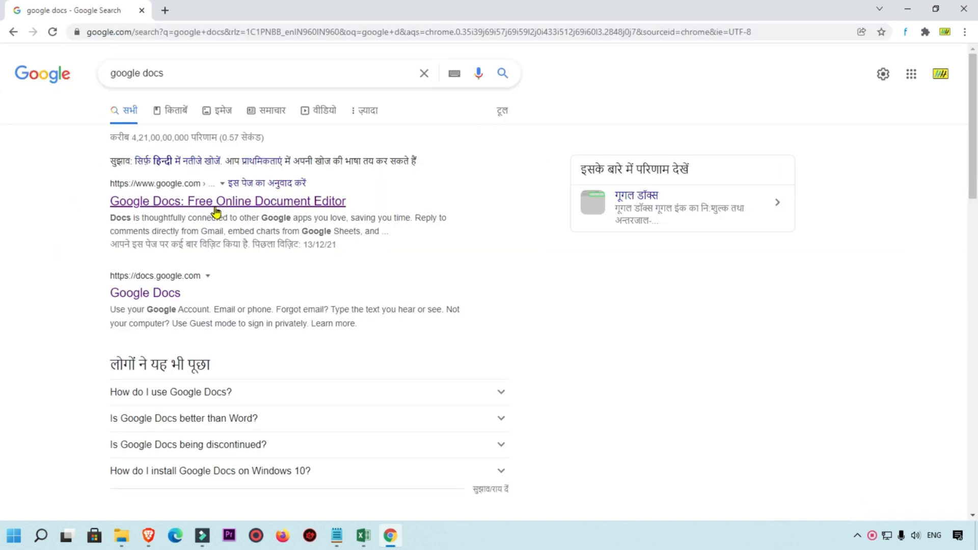
left_click(217, 200)
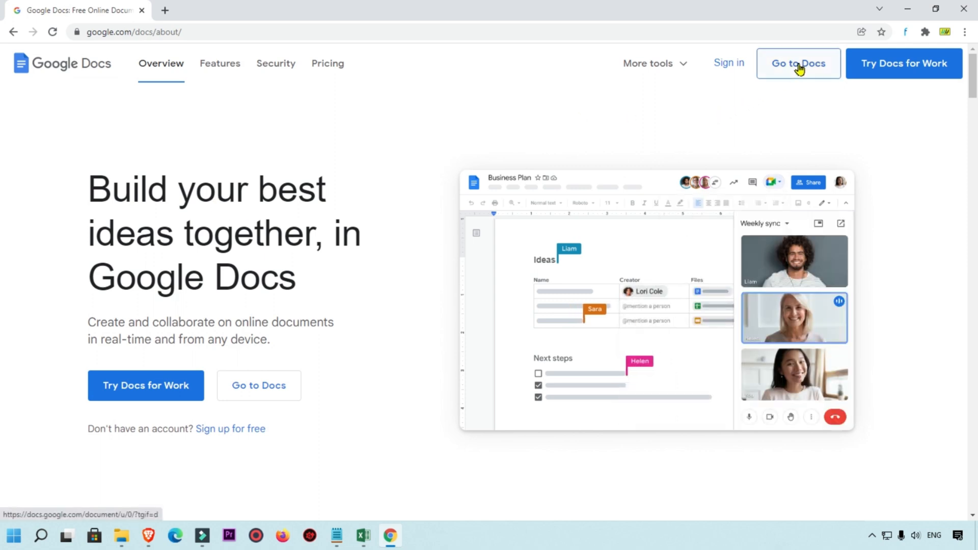
left_click(799, 63)
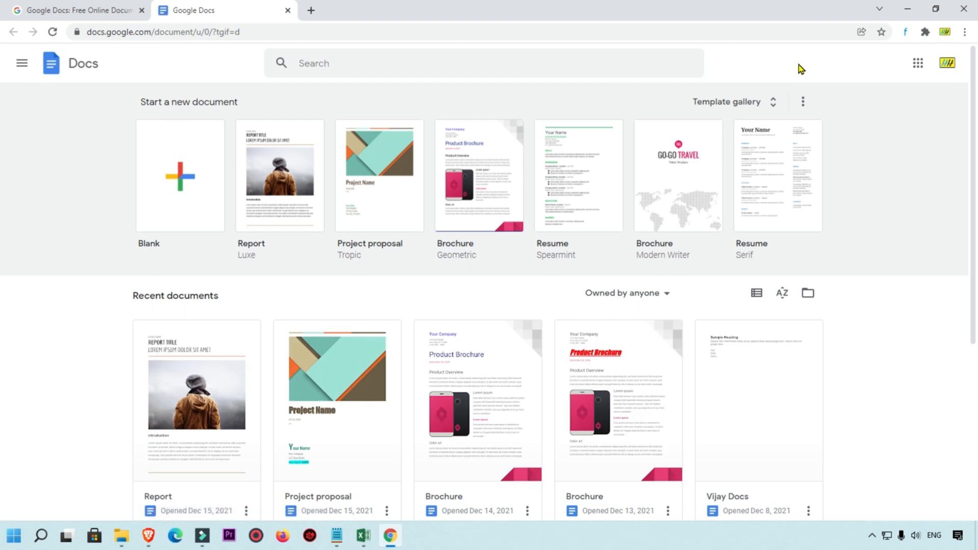
Step: Start a new blank untitled document and show the Insert menu
left_click(199, 200)
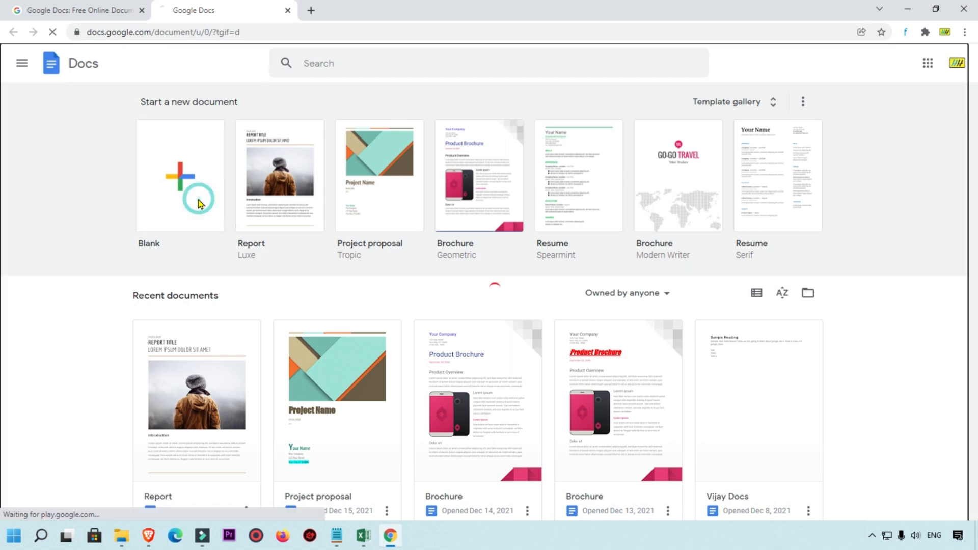
left_click(179, 175)
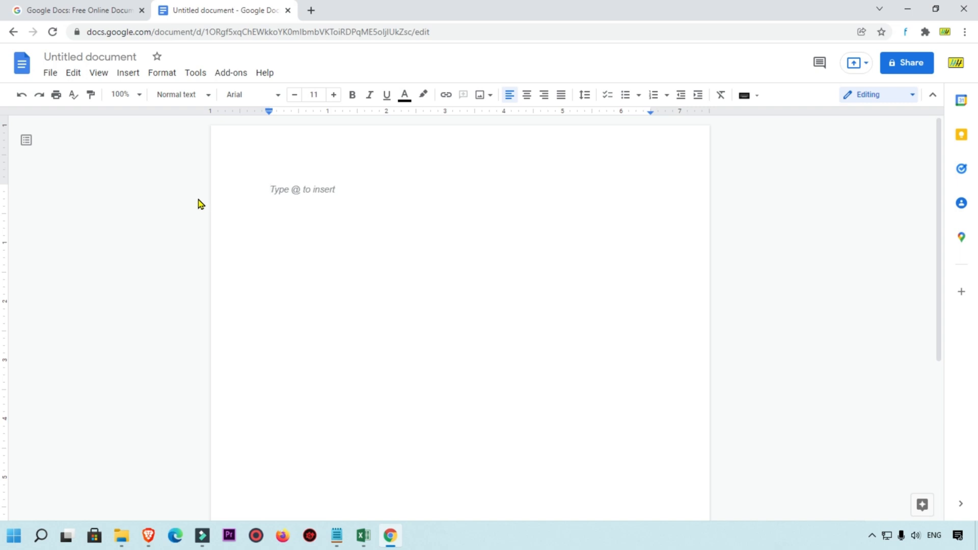
left_click(128, 74)
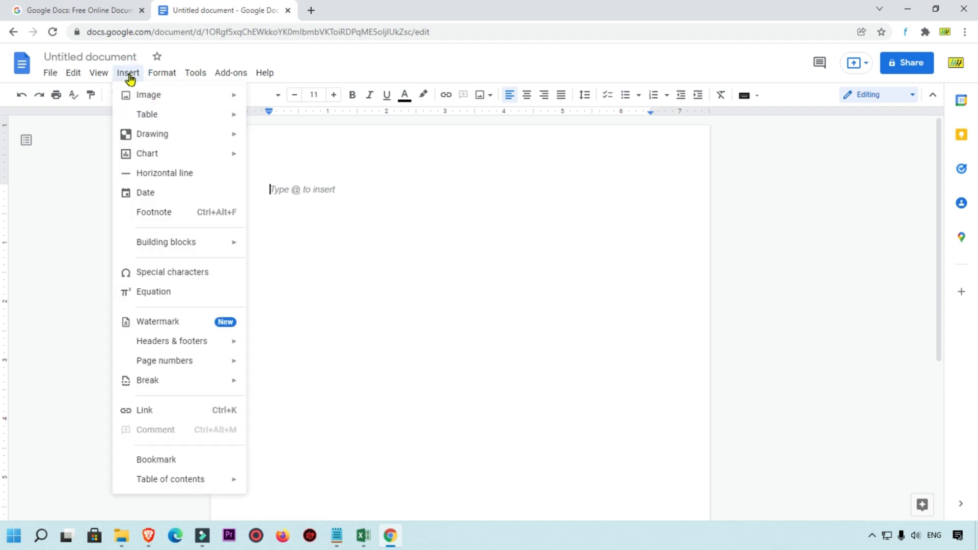
Step: Create a new empty drawing canvas from Insert > Drawing
left_click(150, 136)
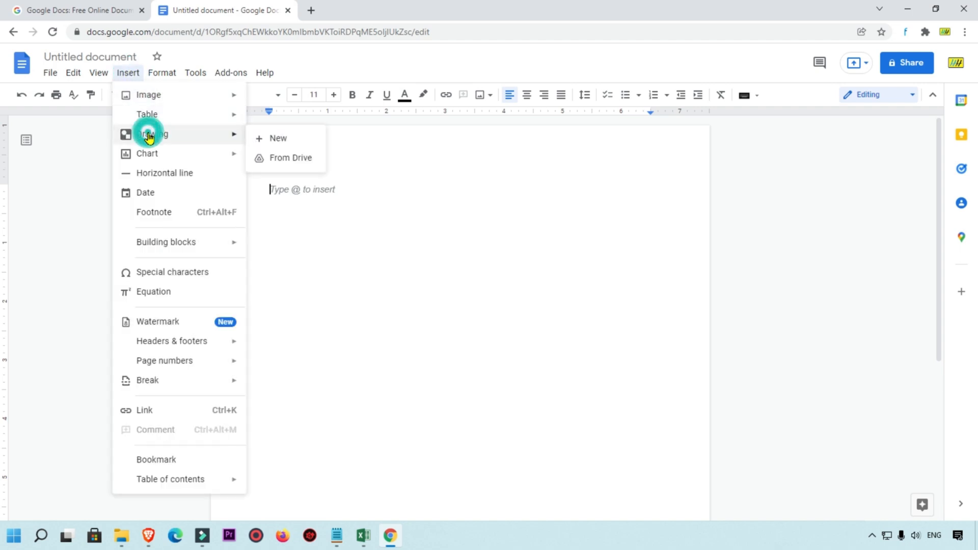
left_click(277, 138)
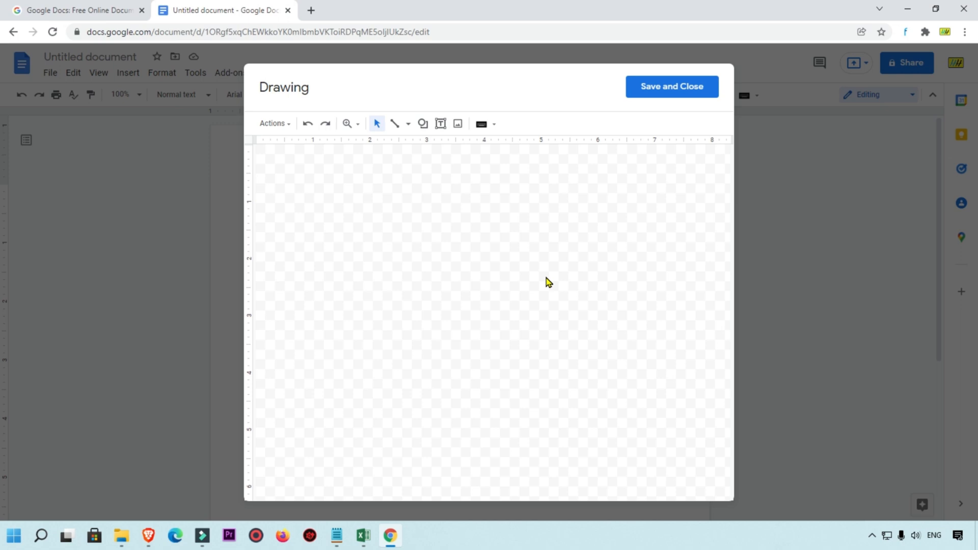
mouse_move(455, 114)
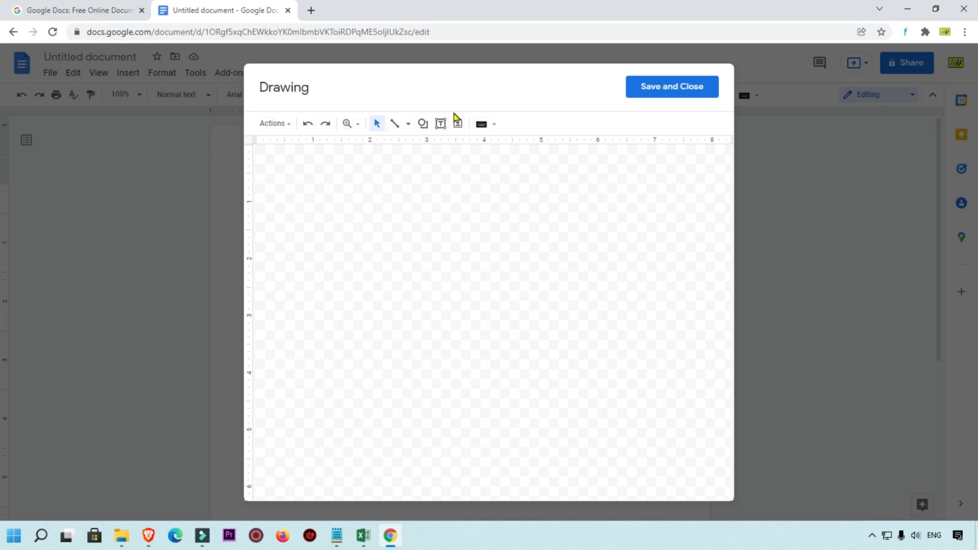
mouse_move(440, 123)
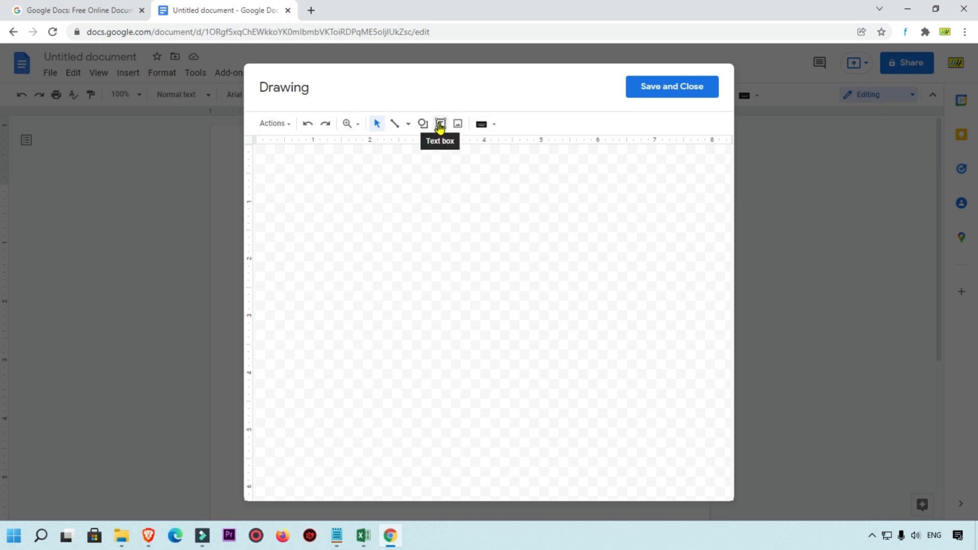
Step: Draw a text box reading 'Title: Sample Name' and save the drawing into the document
left_click_drag(358, 167, 554, 215)
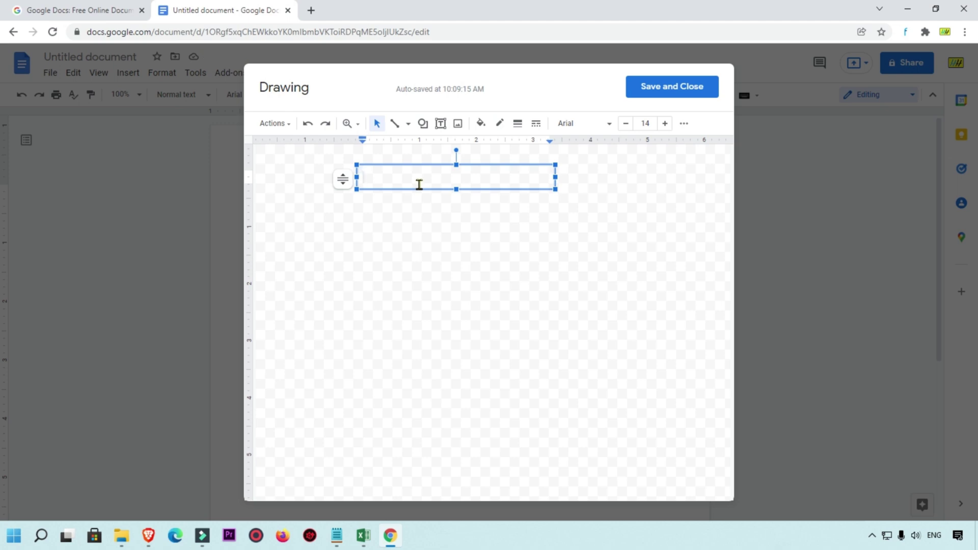
type("Title:")
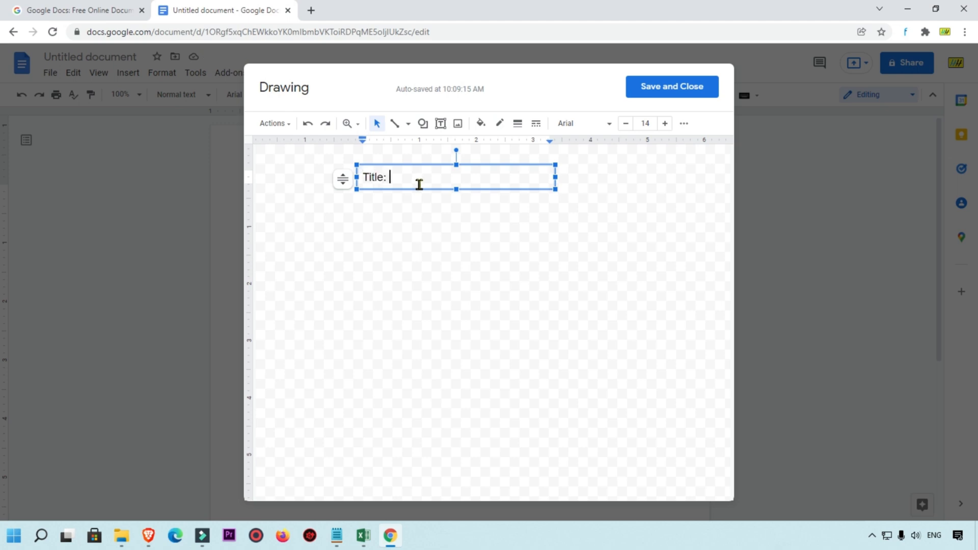
type("Sample Name")
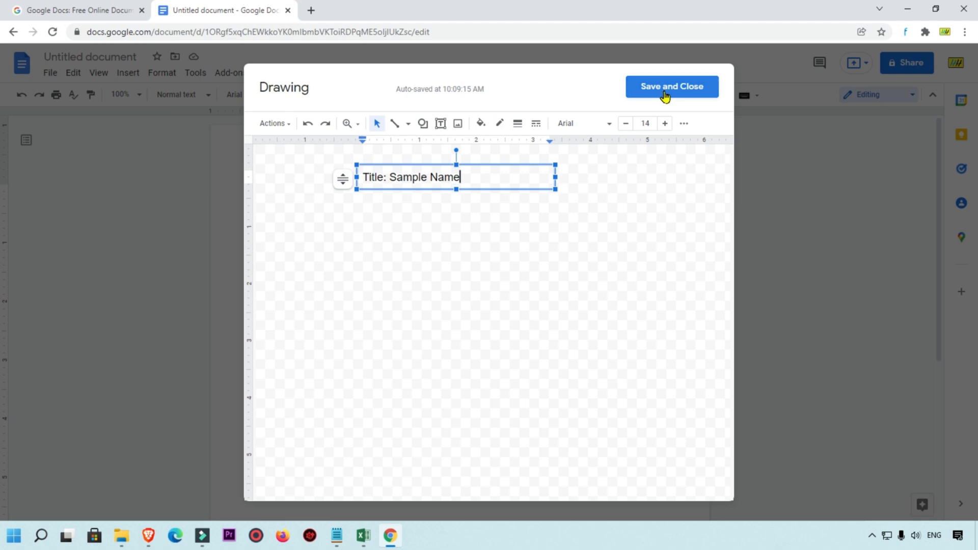
mouse_move(666, 107)
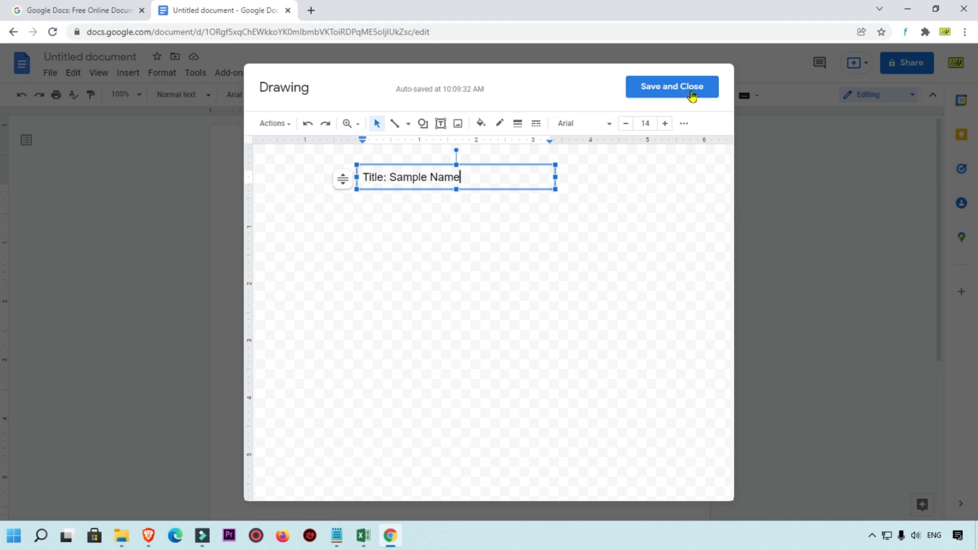
mouse_move(676, 92)
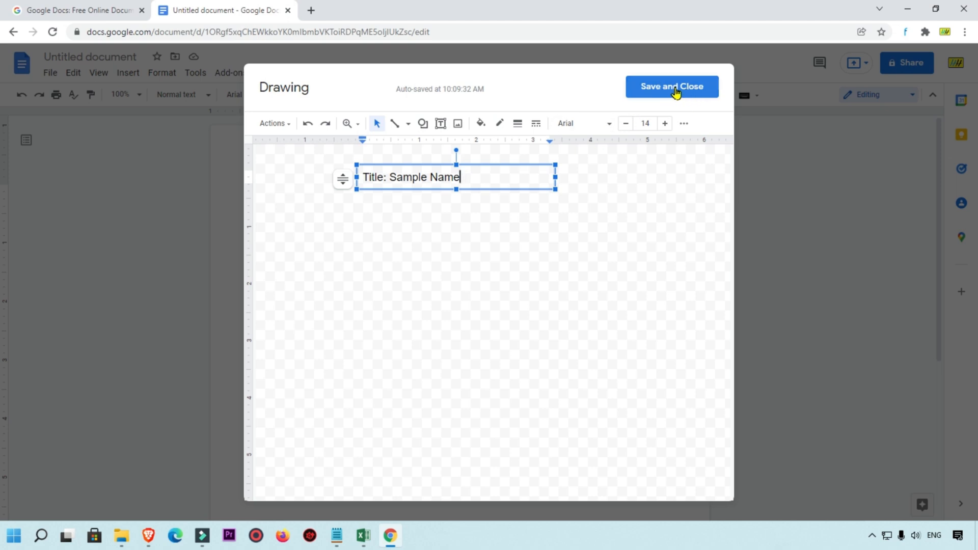
left_click(672, 87)
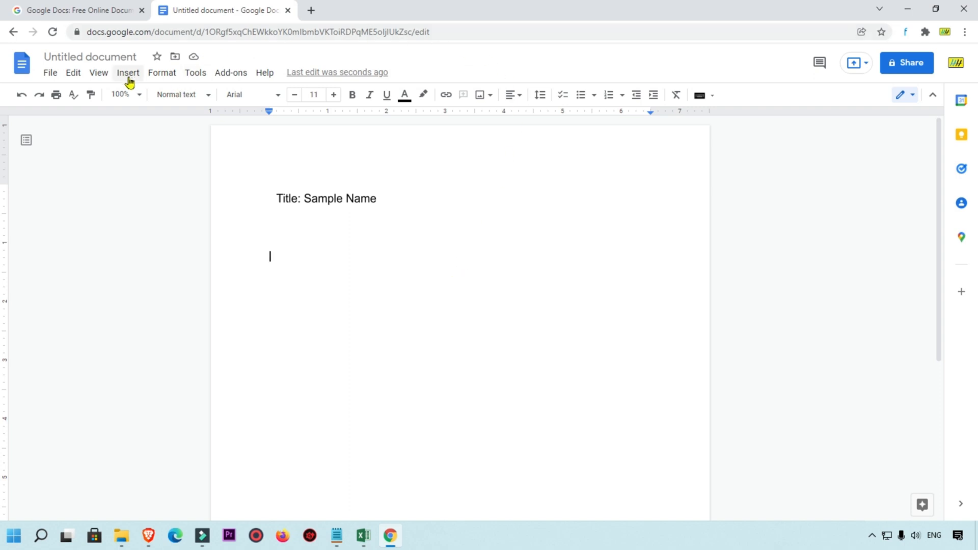
Step: Insert a grey super car photo from a web image search, then select the title drawing
left_click(127, 74)
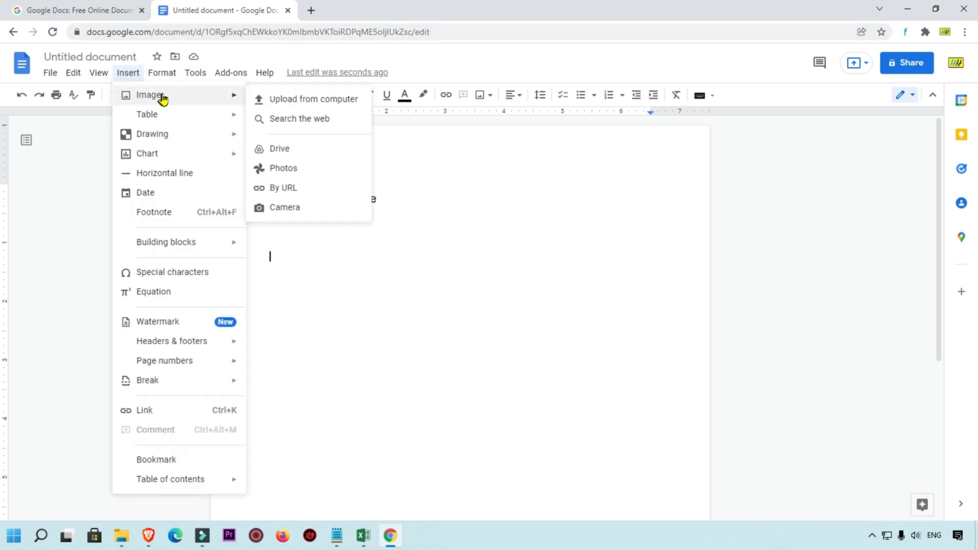
left_click(299, 118)
type("super car")
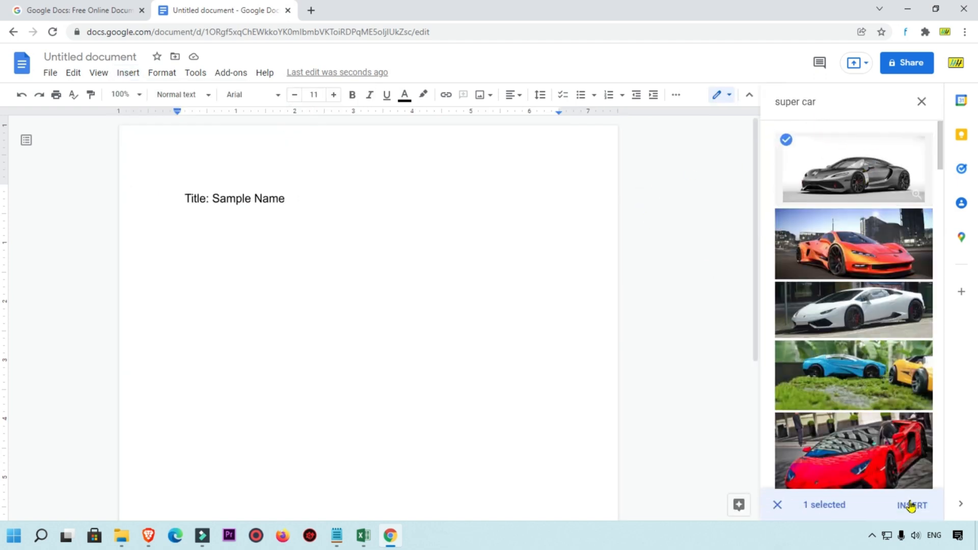
left_click(910, 505)
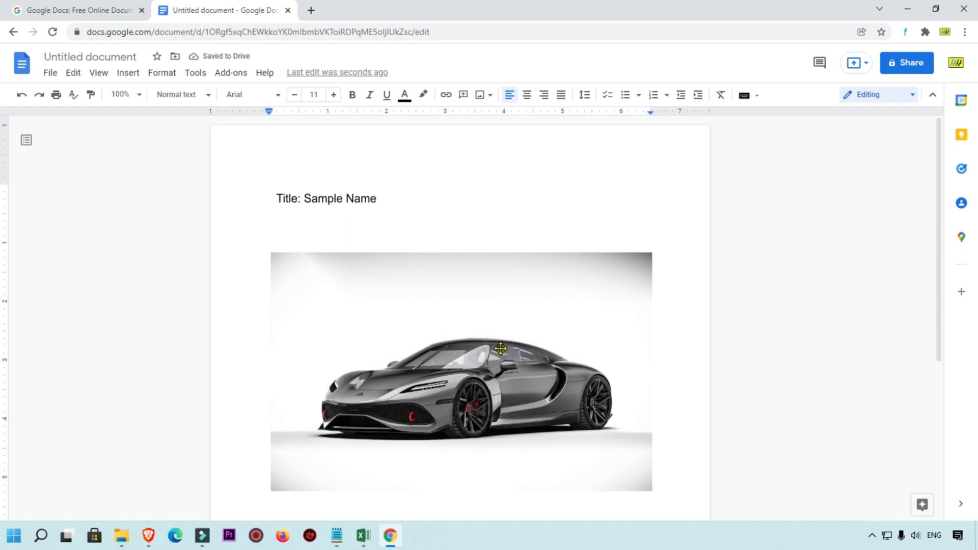
left_click(502, 349)
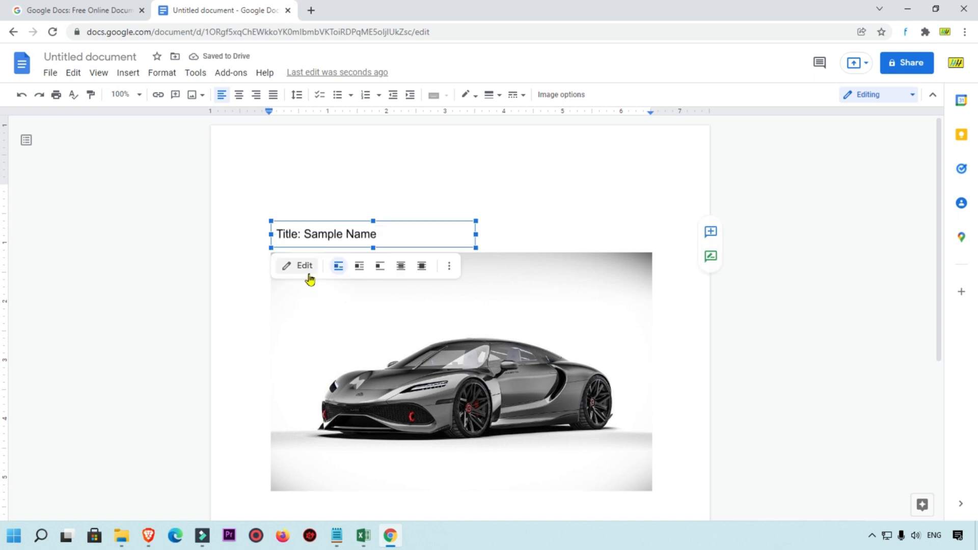
mouse_move(421, 265)
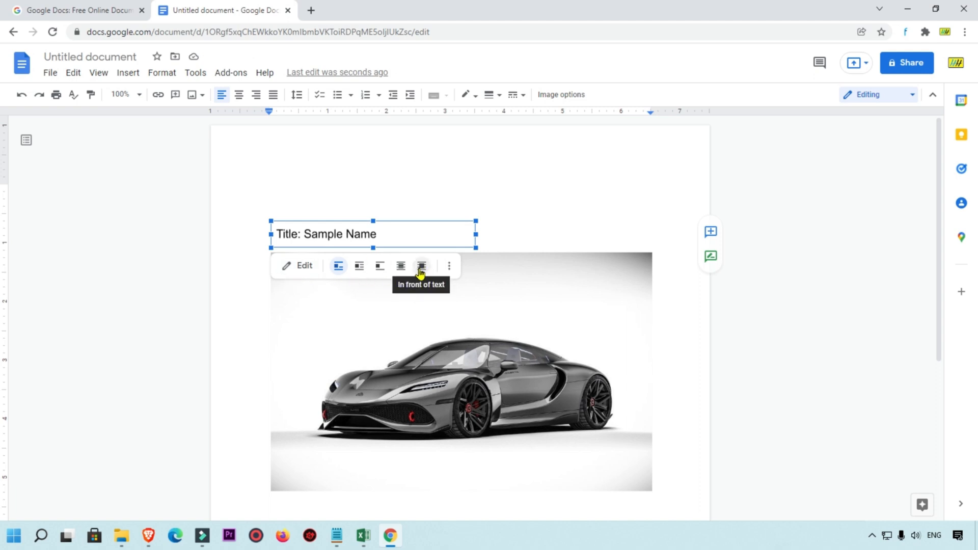
mouse_move(424, 268)
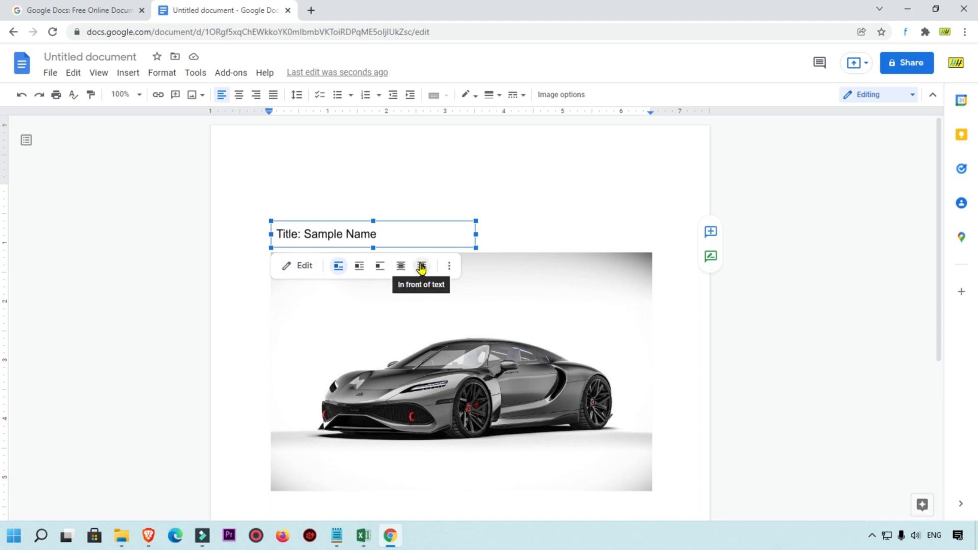
Step: Set the title drawing to In front of text and drag it onto the photo's top-right
left_click(421, 266)
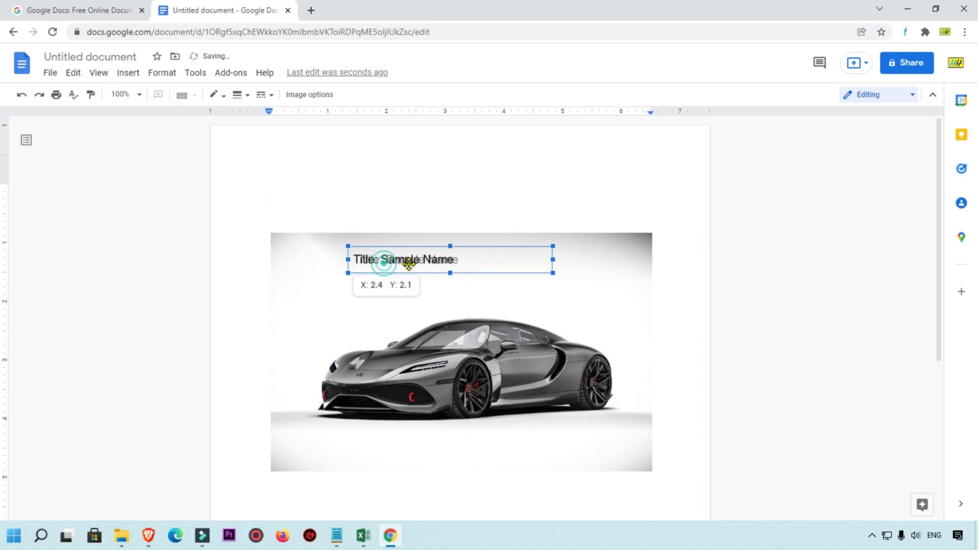
left_click_drag(403, 259, 590, 258)
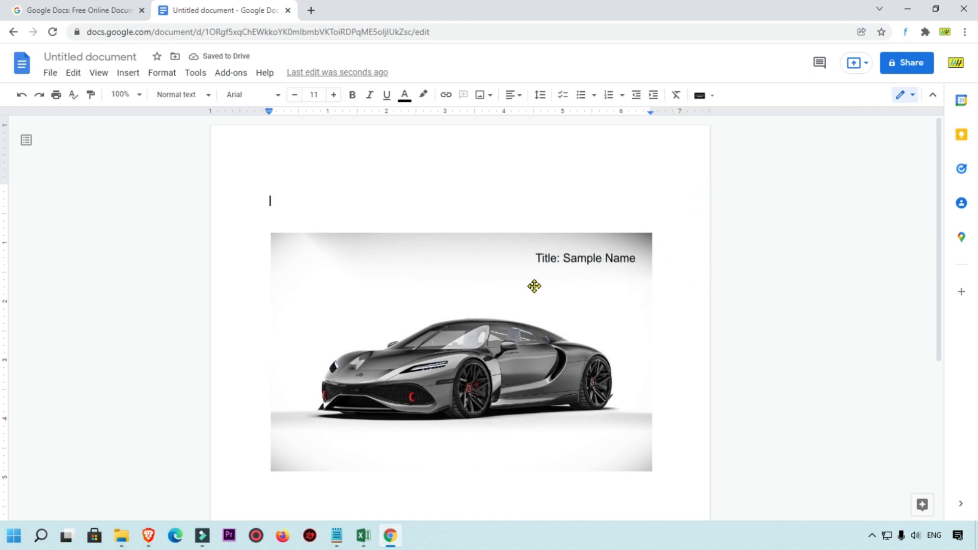
mouse_move(459, 307)
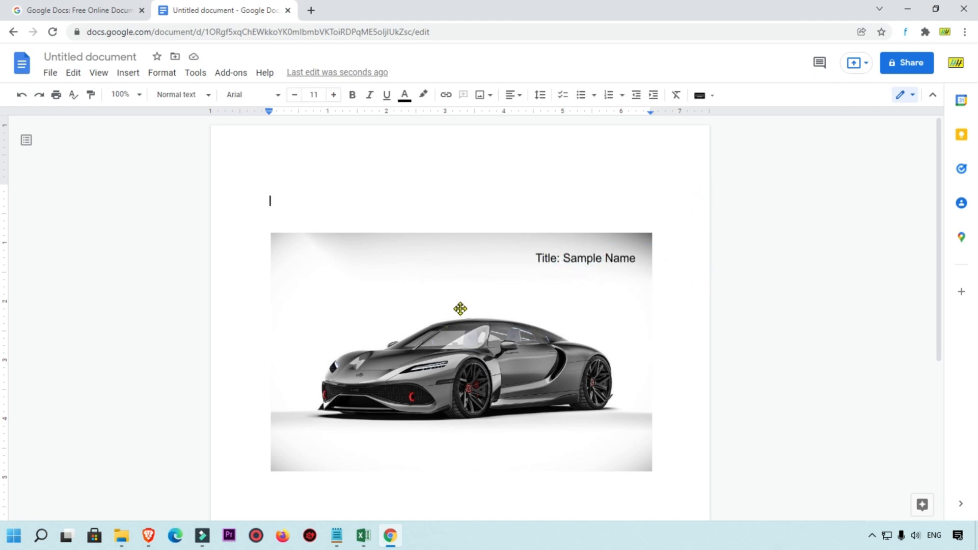
mouse_move(673, 198)
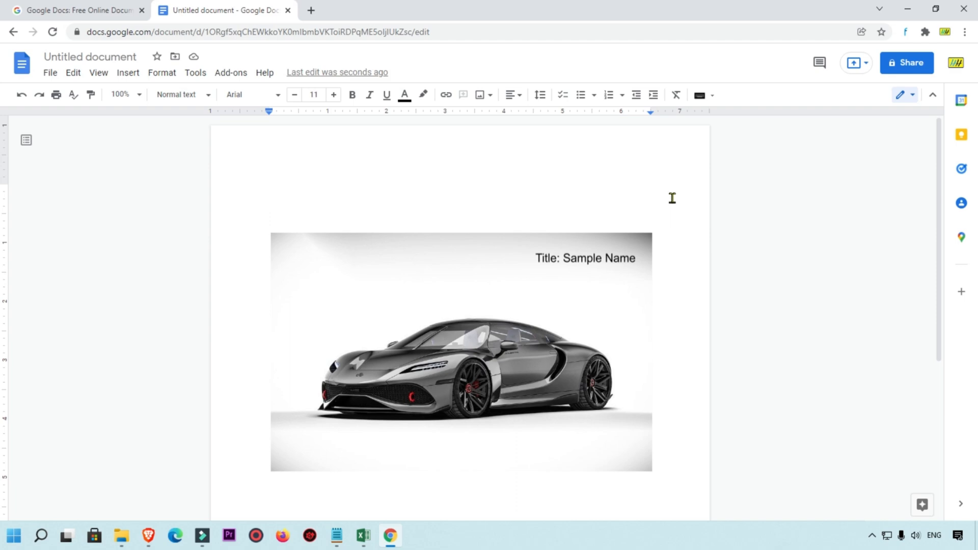
left_click(270, 199)
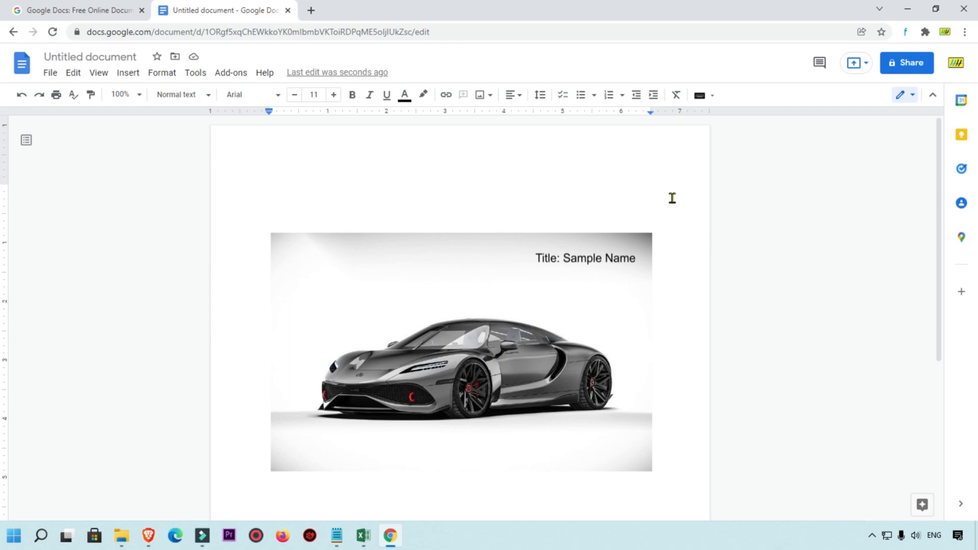
left_click(270, 201)
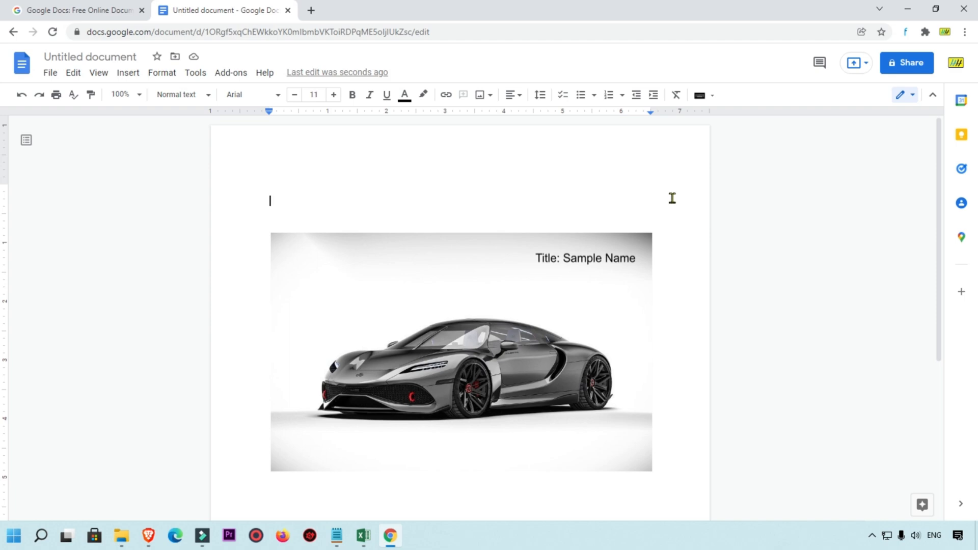